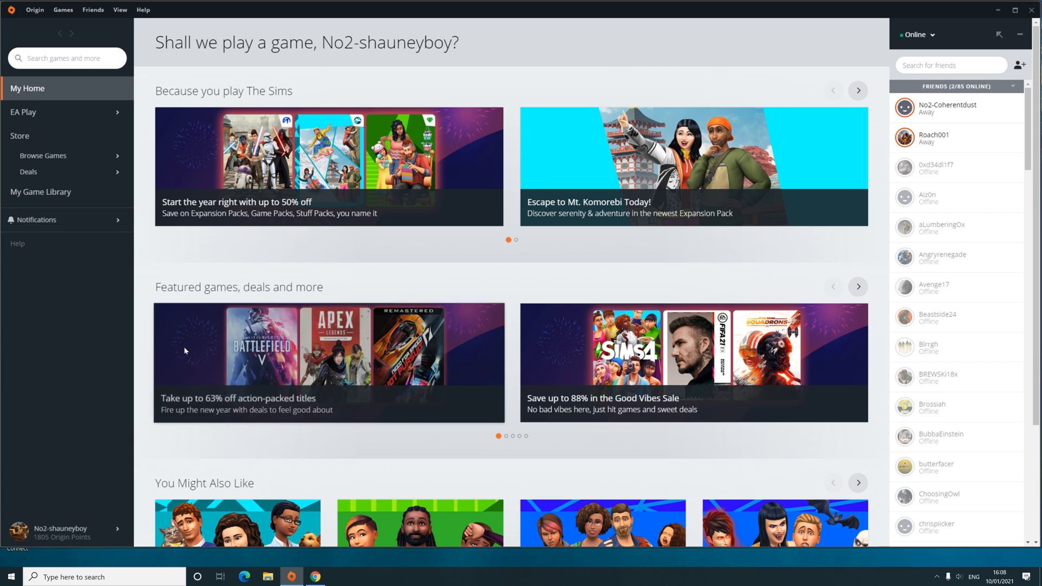
Open the Command & Conquer Generals and Zero Hour tile from My Game Library
{"action": "left_click", "coordinate": [41, 192]}
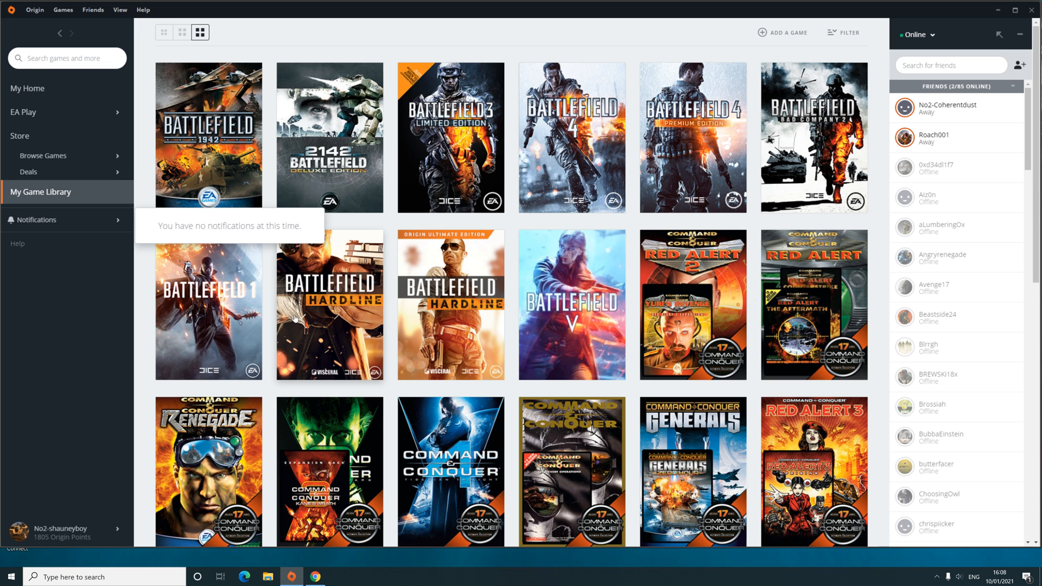
{"action": "scroll", "scroll_direction": "down", "scroll_amount": 3}
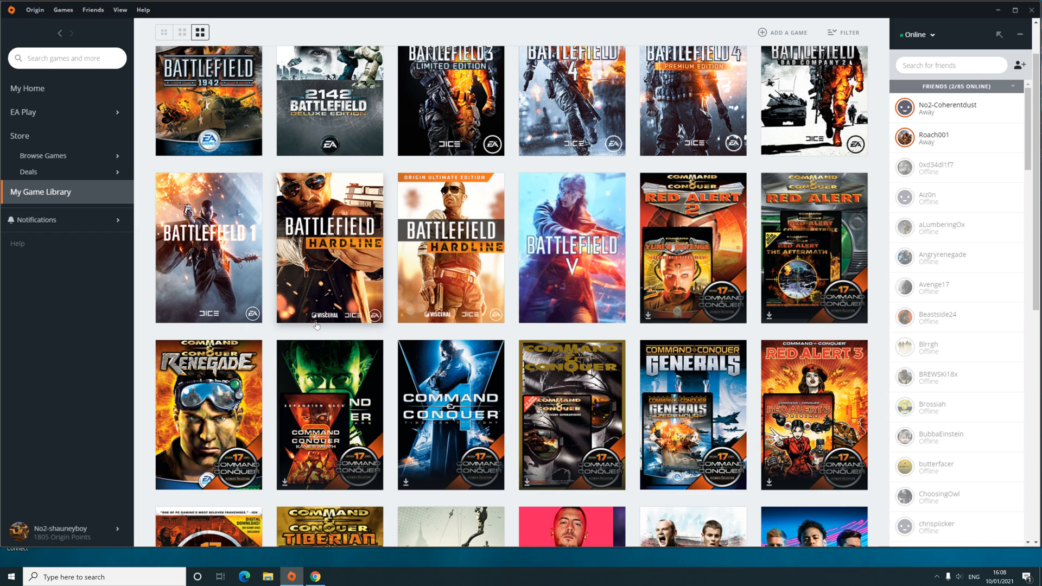
{"action": "mouse_move", "coordinate": [691, 390]}
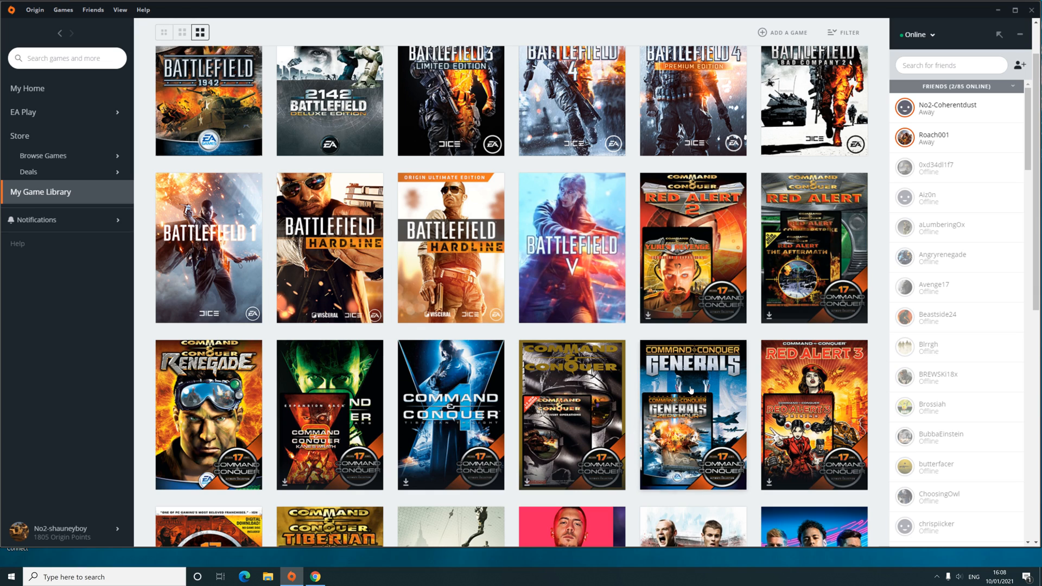
{"action": "left_click", "coordinate": [692, 414]}
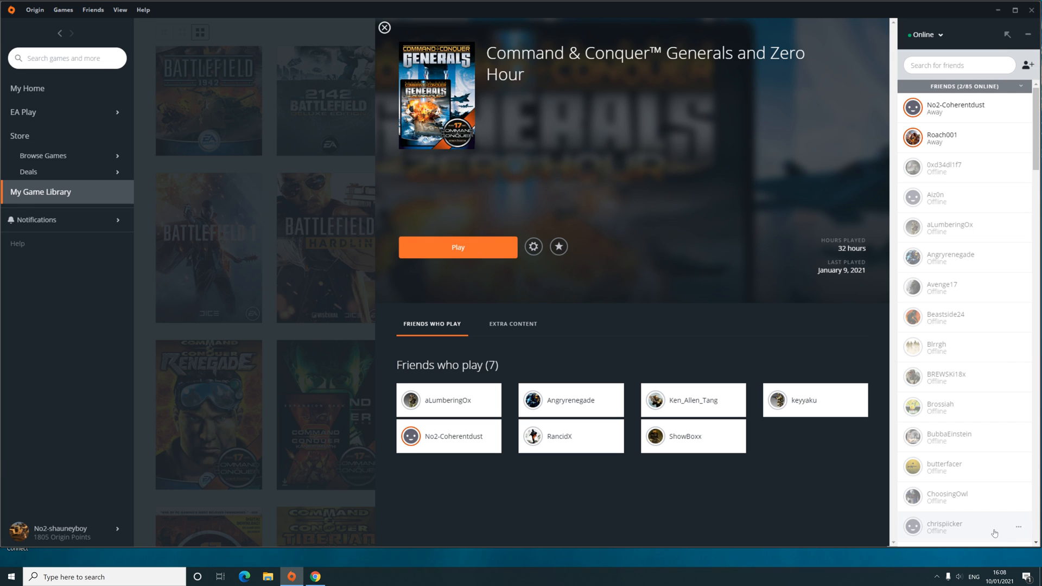
Launch Zero Hour, try Multiplayer > Online, cancel the update check, then exit the game
{"action": "left_click", "coordinate": [457, 248]}
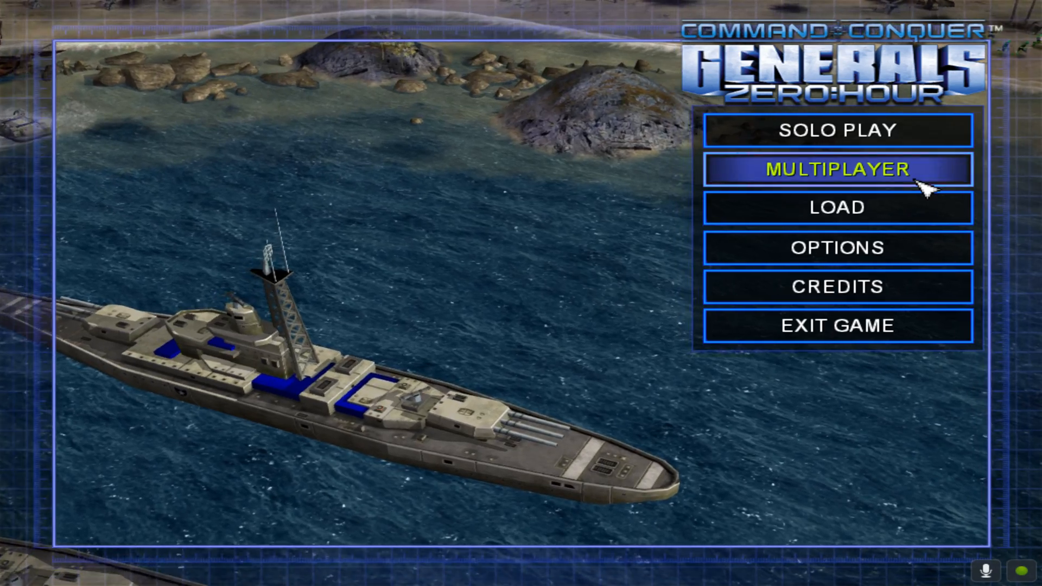
{"action": "left_click", "coordinate": [837, 169]}
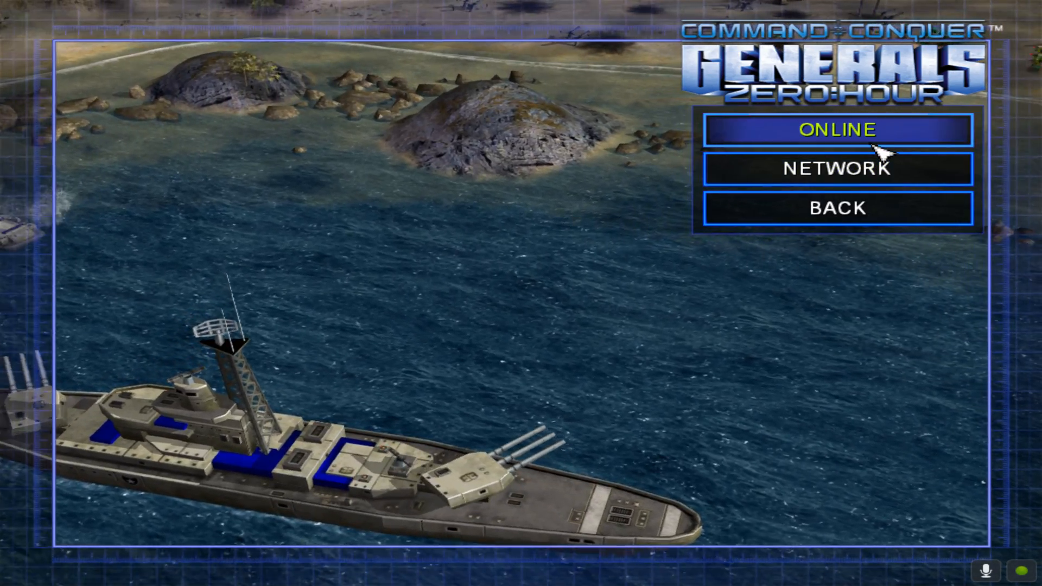
{"action": "left_click", "coordinate": [837, 129]}
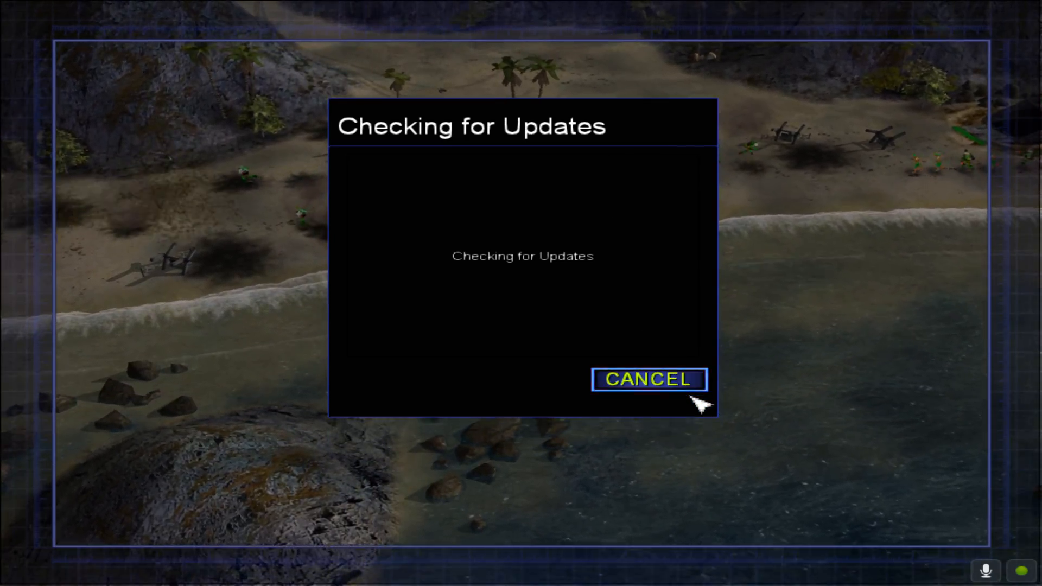
{"action": "left_click", "coordinate": [647, 379]}
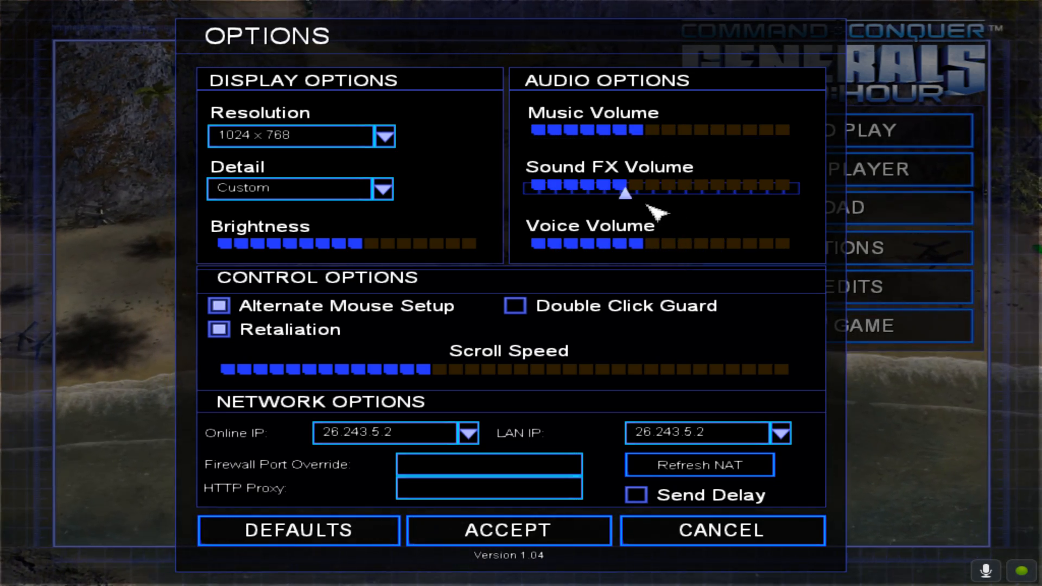
{"action": "left_click", "coordinate": [721, 530]}
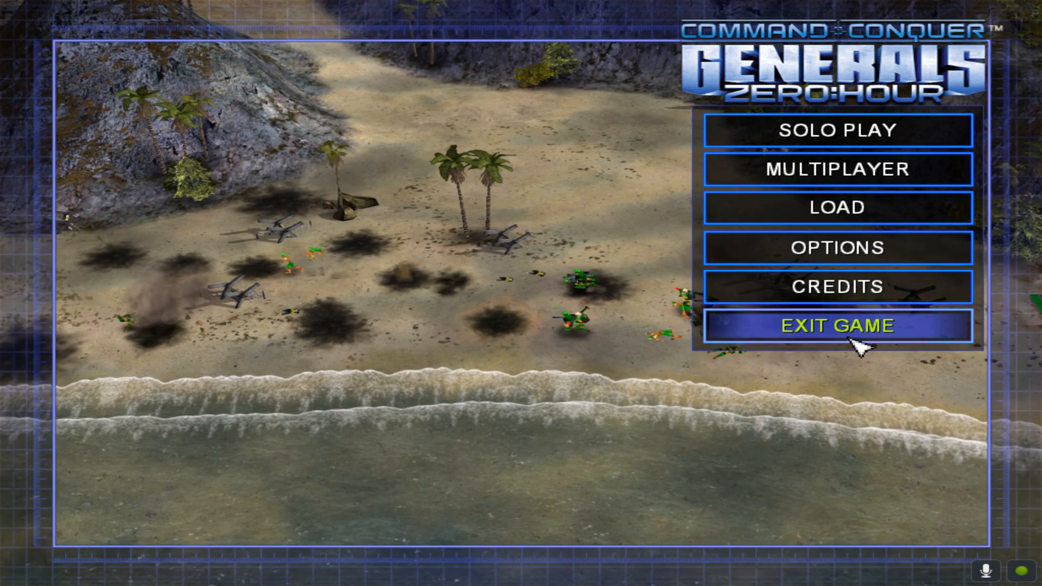
{"action": "left_click", "coordinate": [836, 326]}
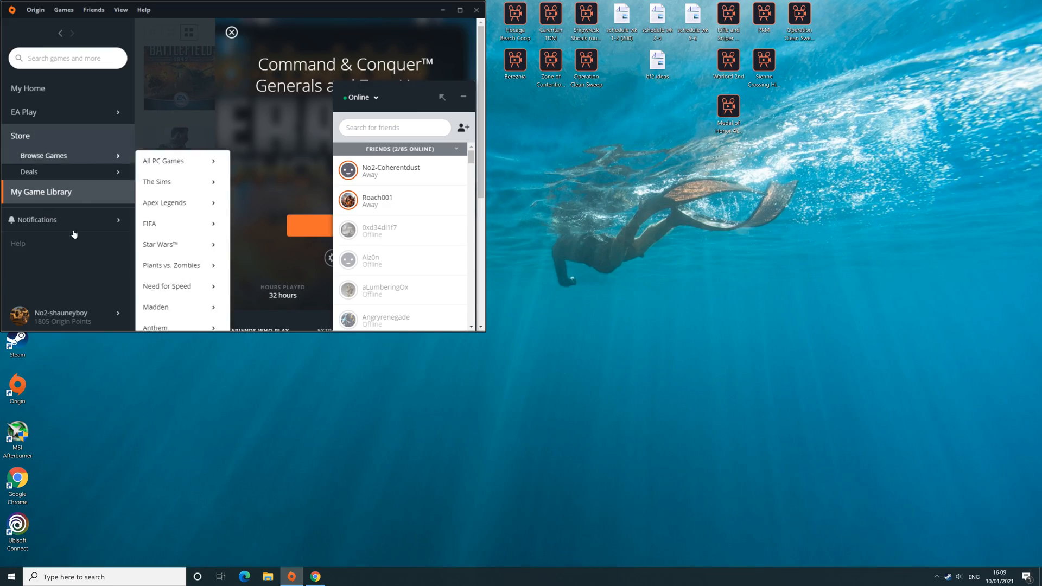
Download GenTool_v8.2.exe from the GenTool site linked on cnc-online.net/download, then minimise Chrome
{"action": "left_click", "coordinate": [315, 576]}
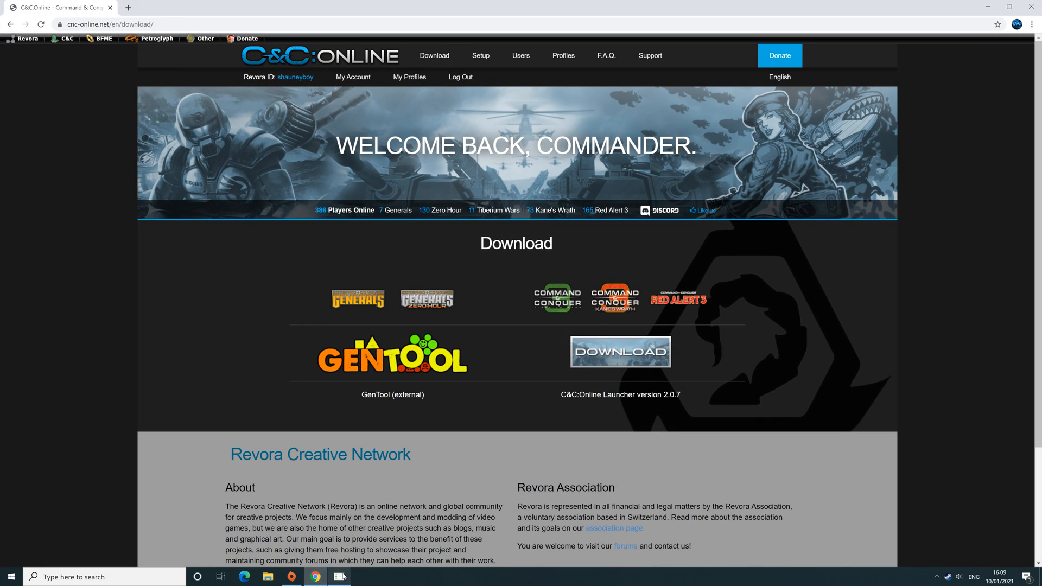
{"action": "left_click", "coordinate": [159, 38]}
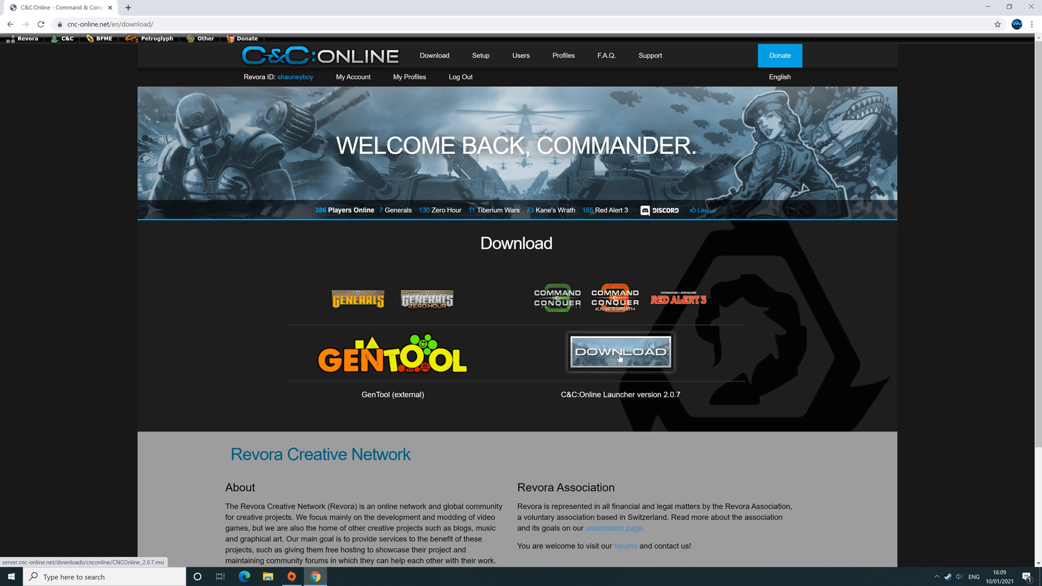
{"action": "scroll", "scroll_direction": "down", "scroll_amount": 3}
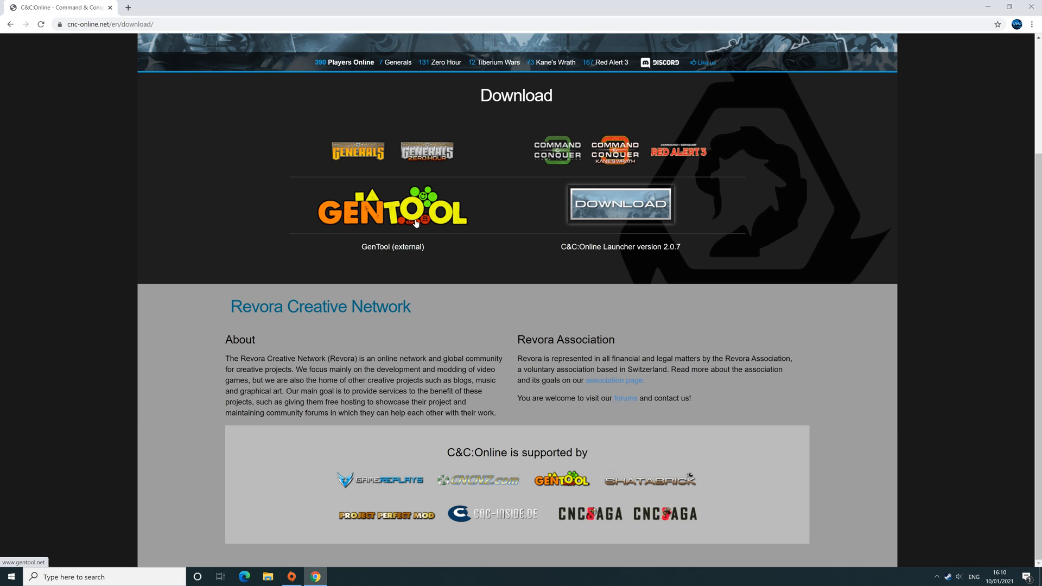
{"action": "left_click", "coordinate": [392, 206]}
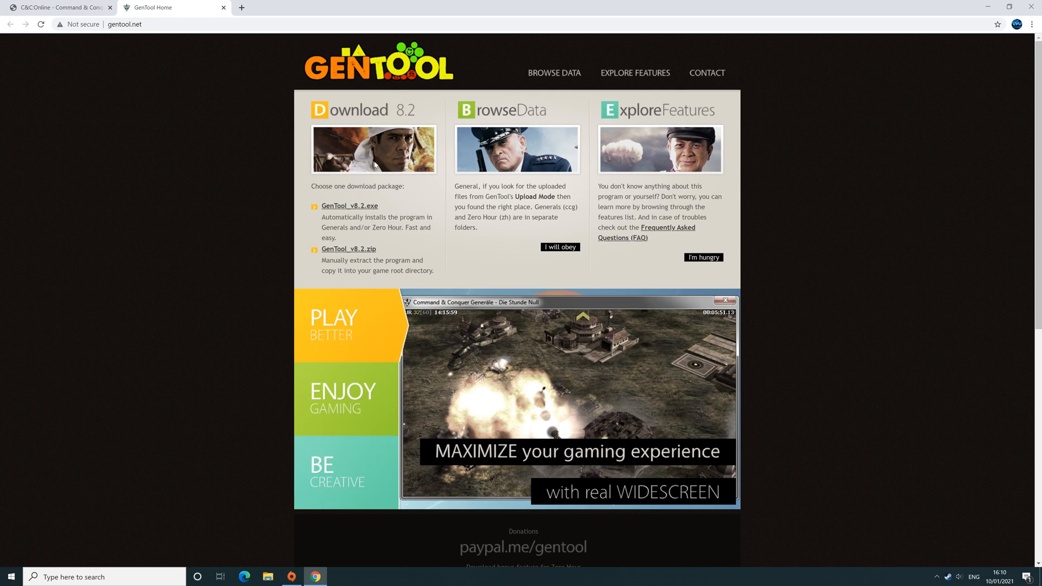
{"action": "mouse_move", "coordinate": [358, 213]}
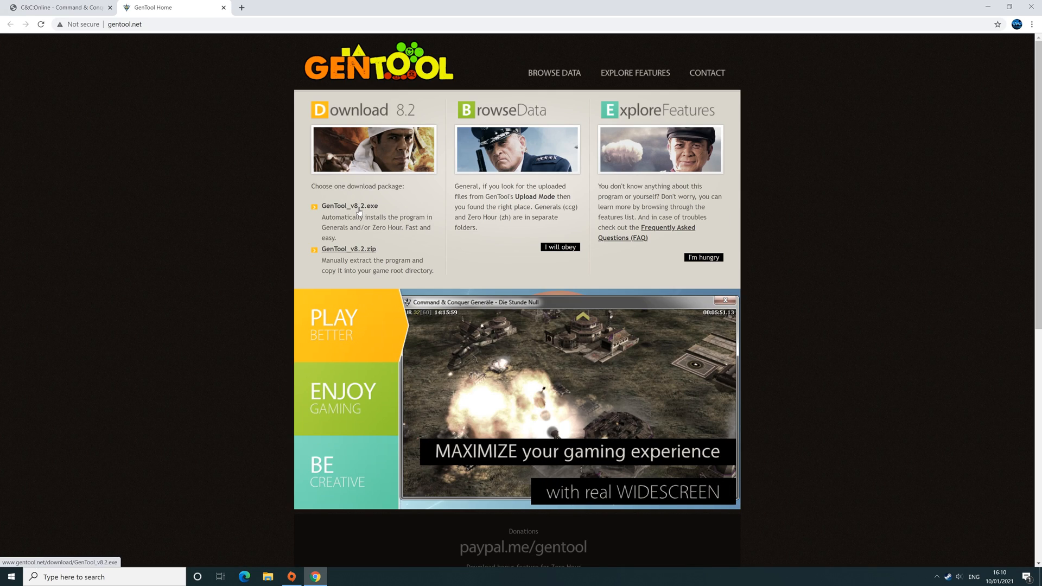
{"action": "left_click", "coordinate": [349, 205]}
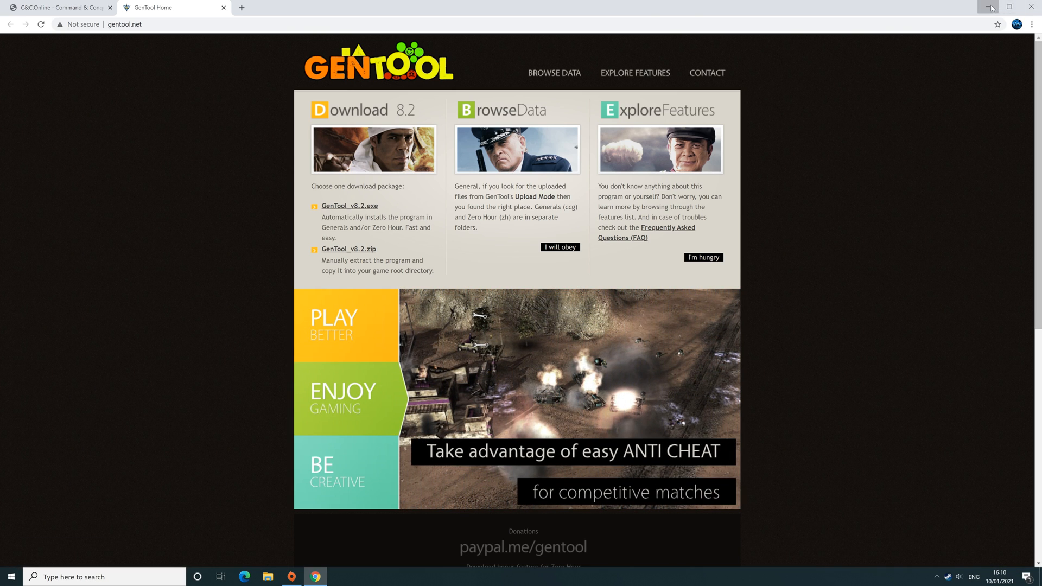
{"action": "left_click", "coordinate": [990, 8]}
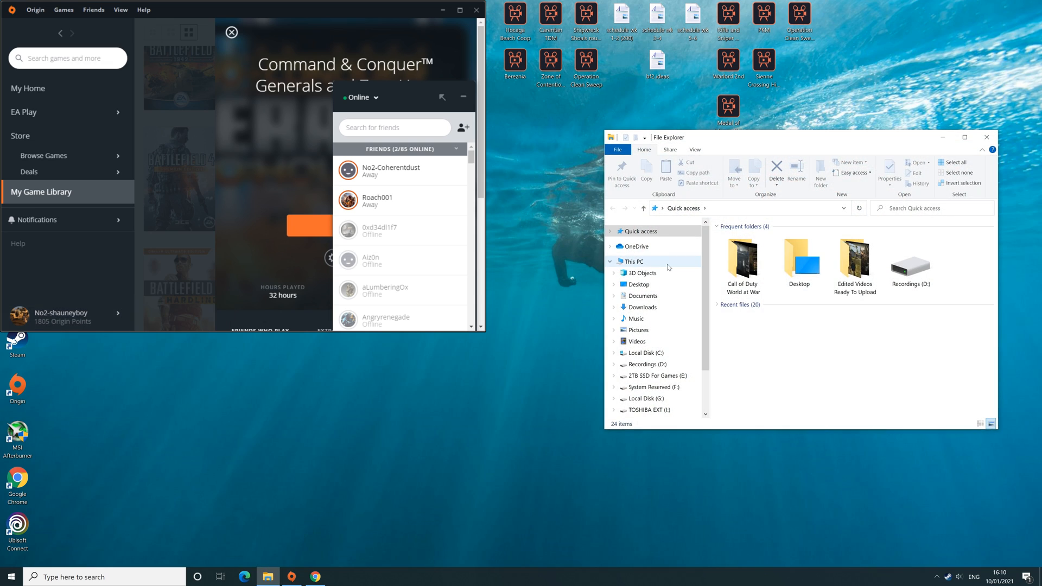
Run GenTool_v8.2 from Recordings (D:), delete the duplicate GenTool_v8.2 (1), and approve UAC
{"action": "left_click", "coordinate": [644, 364]}
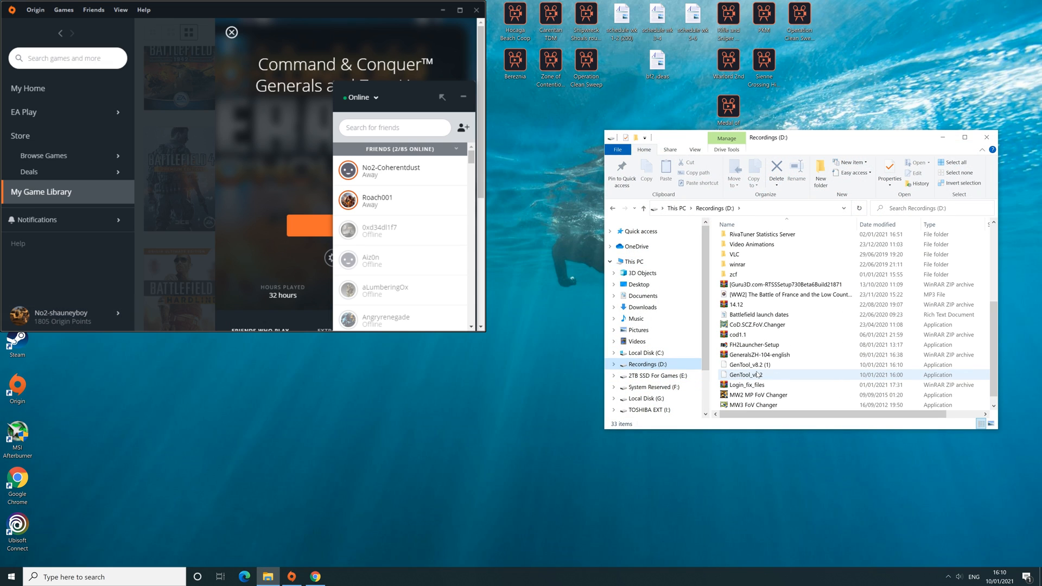
{"action": "left_click", "coordinate": [753, 375]}
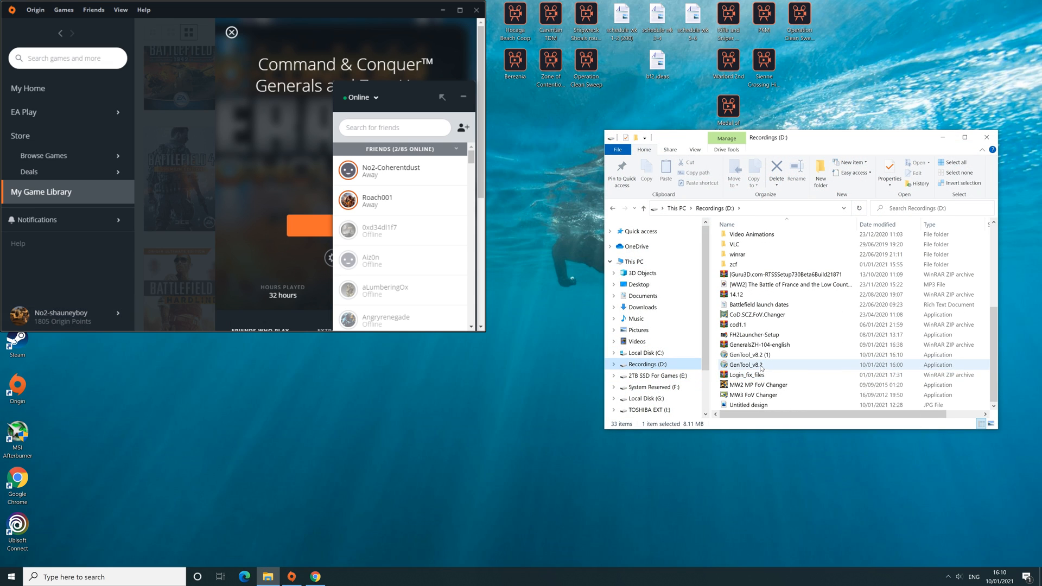
{"action": "right_click", "coordinate": [744, 354]}
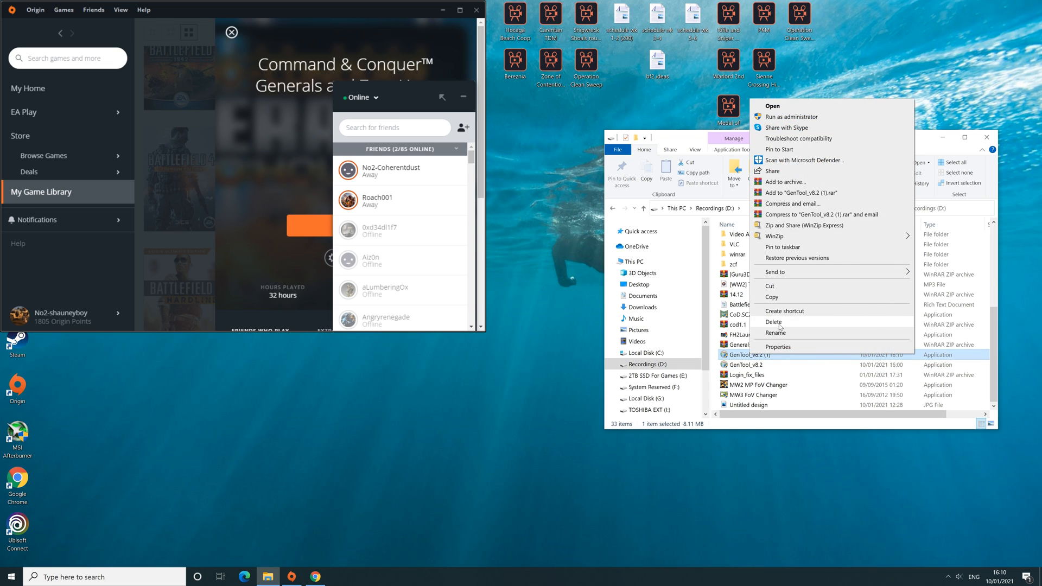
{"action": "left_click", "coordinate": [771, 106]}
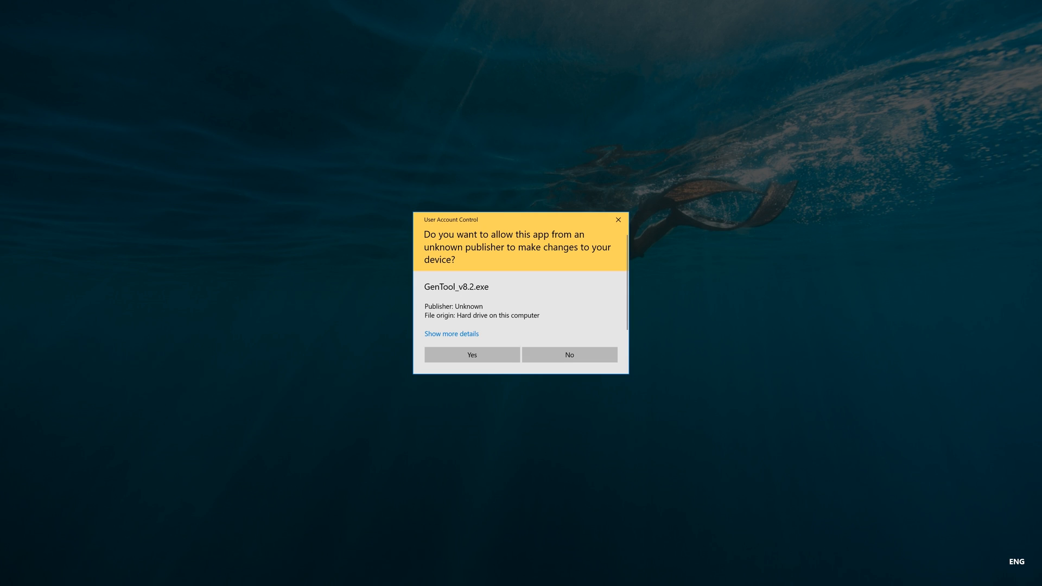
{"action": "left_click", "coordinate": [471, 355]}
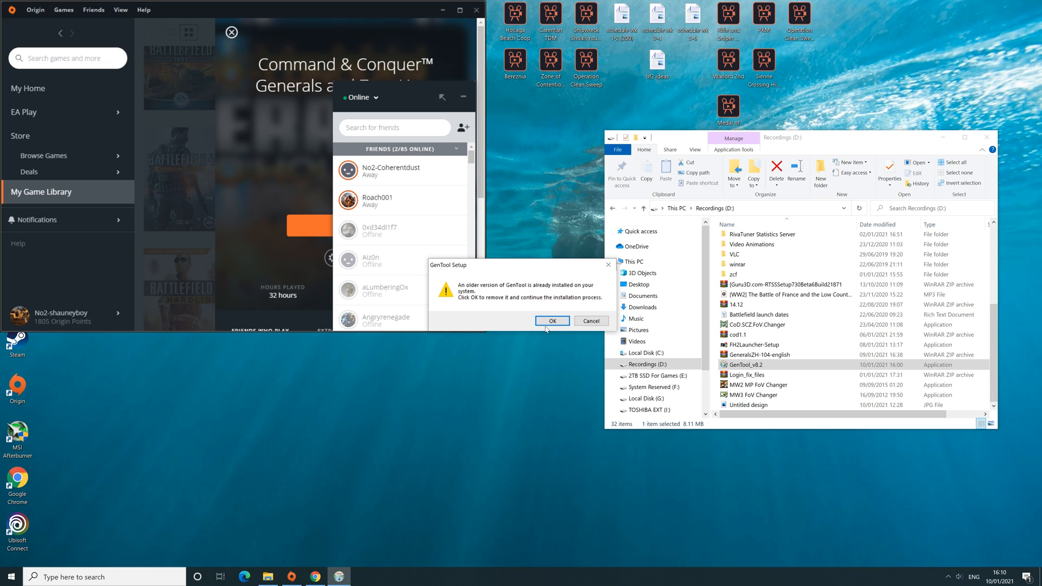
Remove the old GenTool and install version 8.2 with all components ticked
{"action": "left_click", "coordinate": [551, 320]}
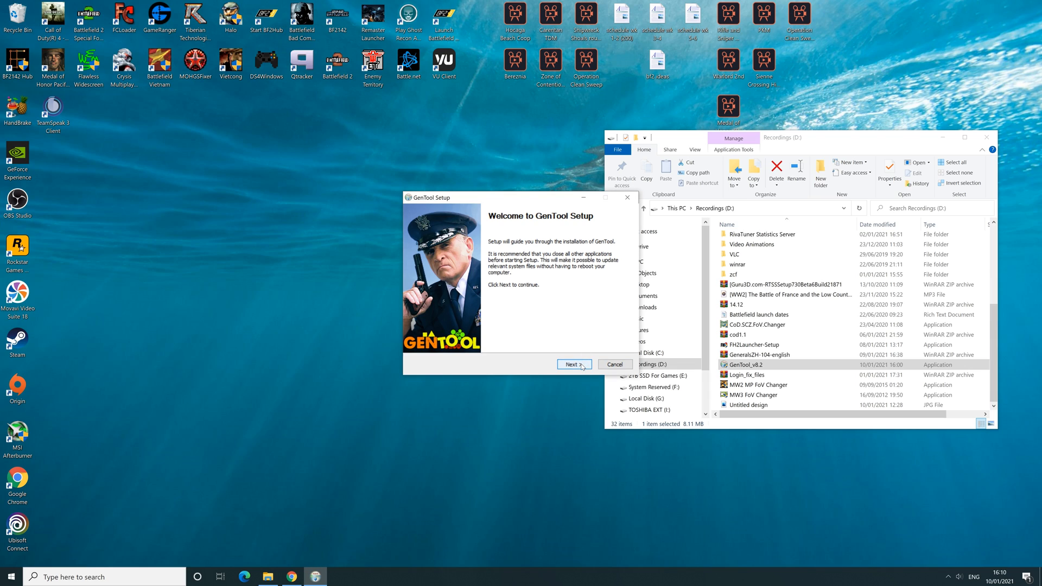
{"action": "left_click", "coordinate": [573, 364]}
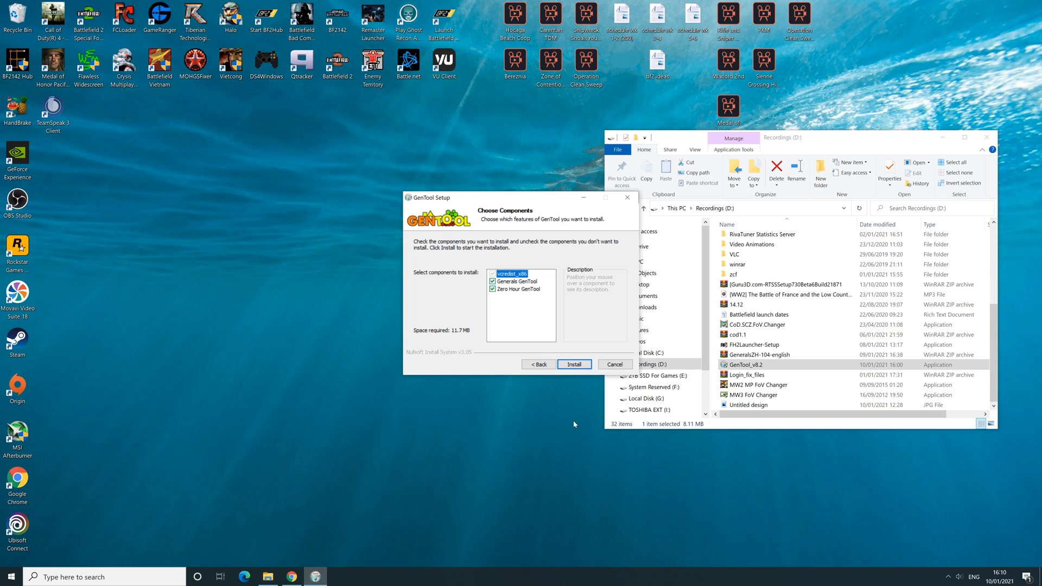
{"action": "left_click", "coordinate": [574, 364]}
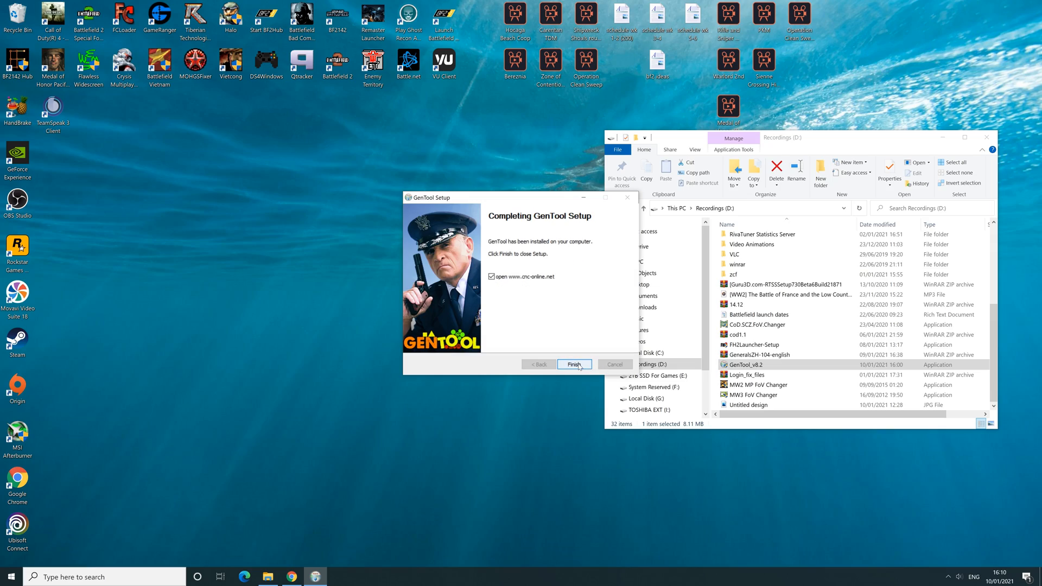
{"action": "left_click", "coordinate": [573, 364]}
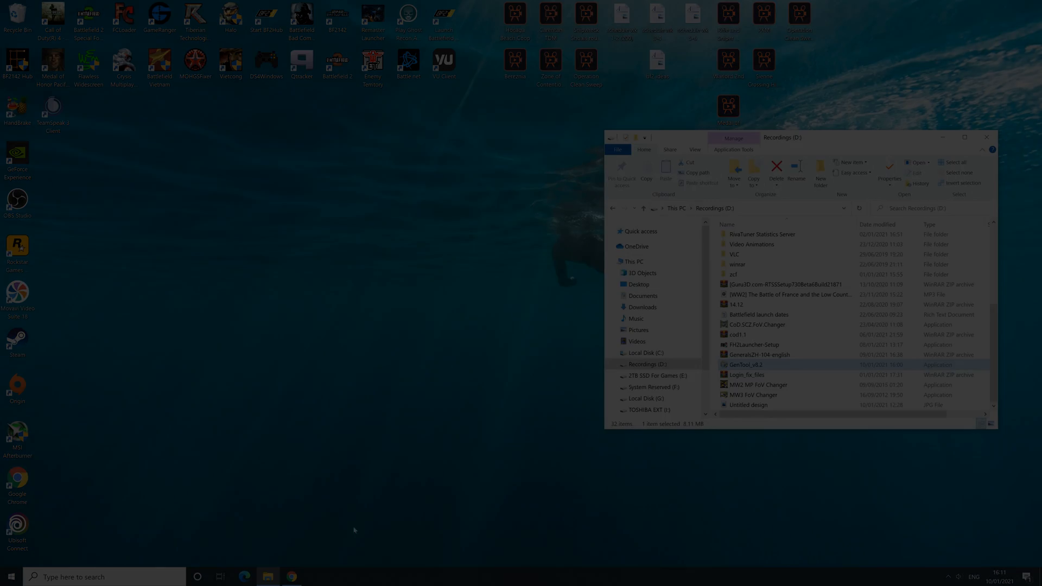
Close the GenTool tab, log out of C&C:Online, and open the Revora registration form
{"action": "left_click", "coordinate": [292, 576]}
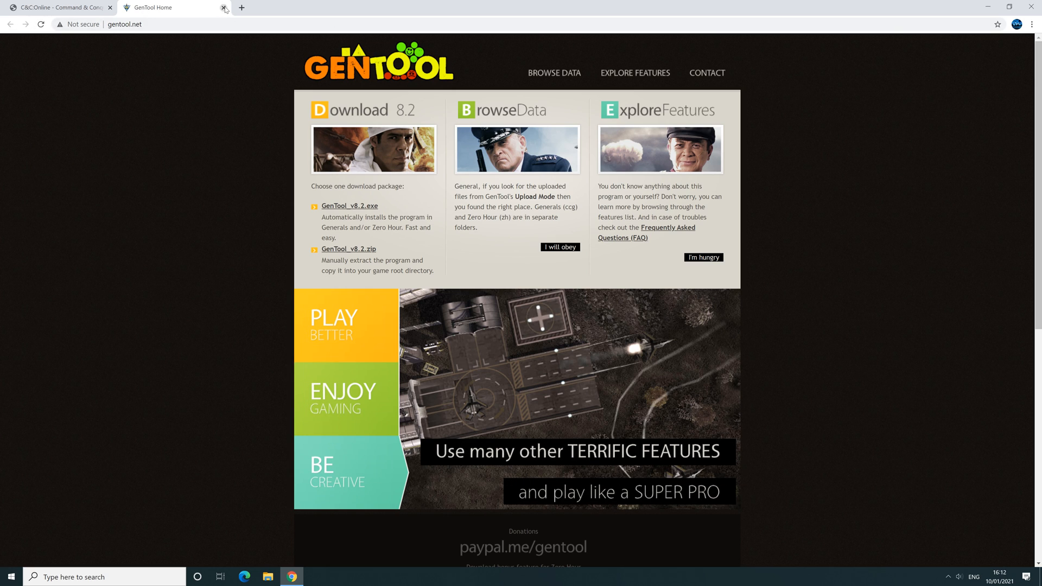
{"action": "left_click", "coordinate": [224, 7]}
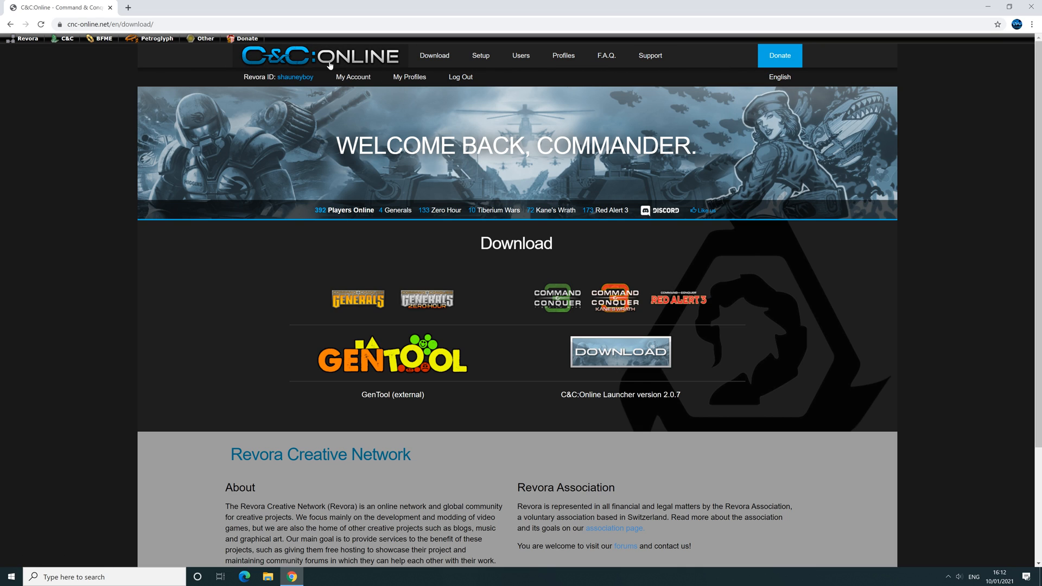
{"action": "mouse_move", "coordinate": [459, 78]}
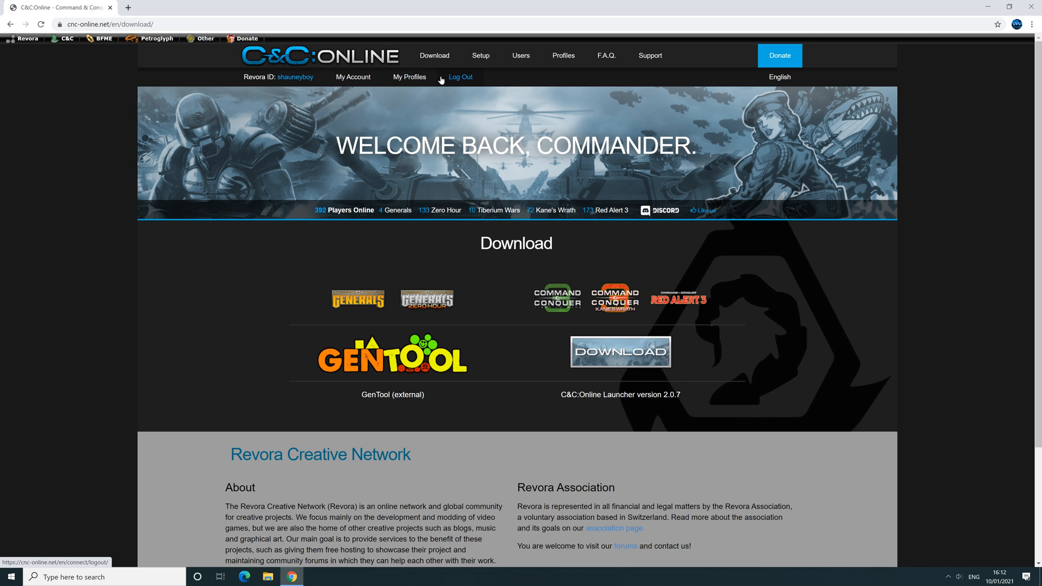
{"action": "left_click", "coordinate": [460, 76]}
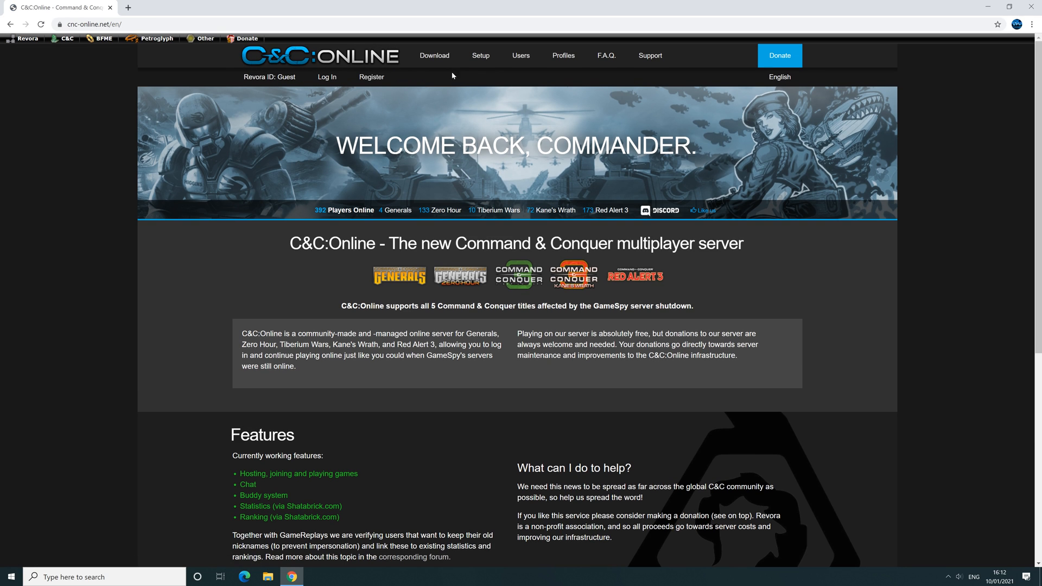
{"action": "left_click", "coordinate": [371, 76]}
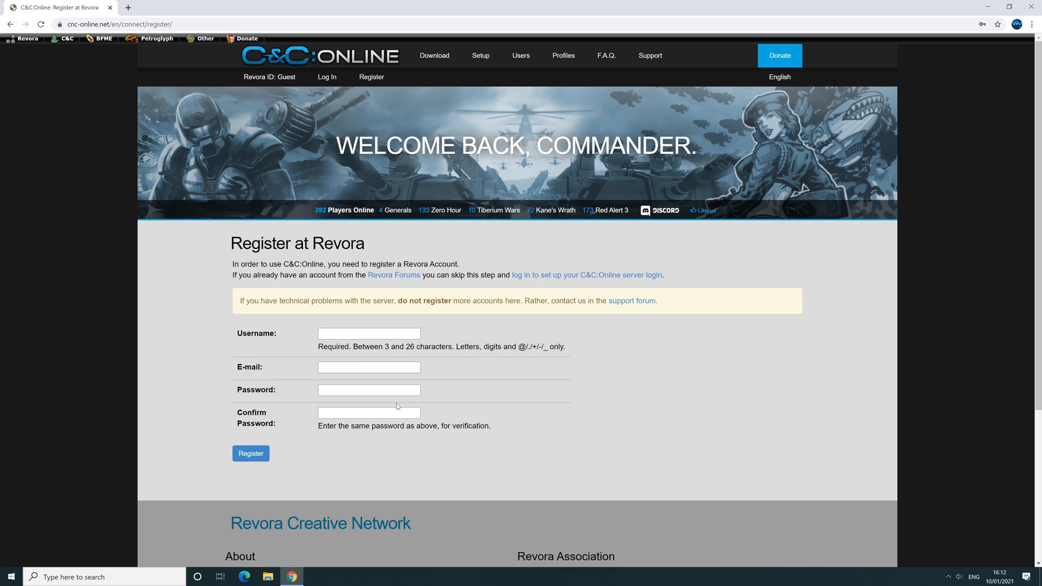
{"action": "mouse_move", "coordinate": [328, 116]}
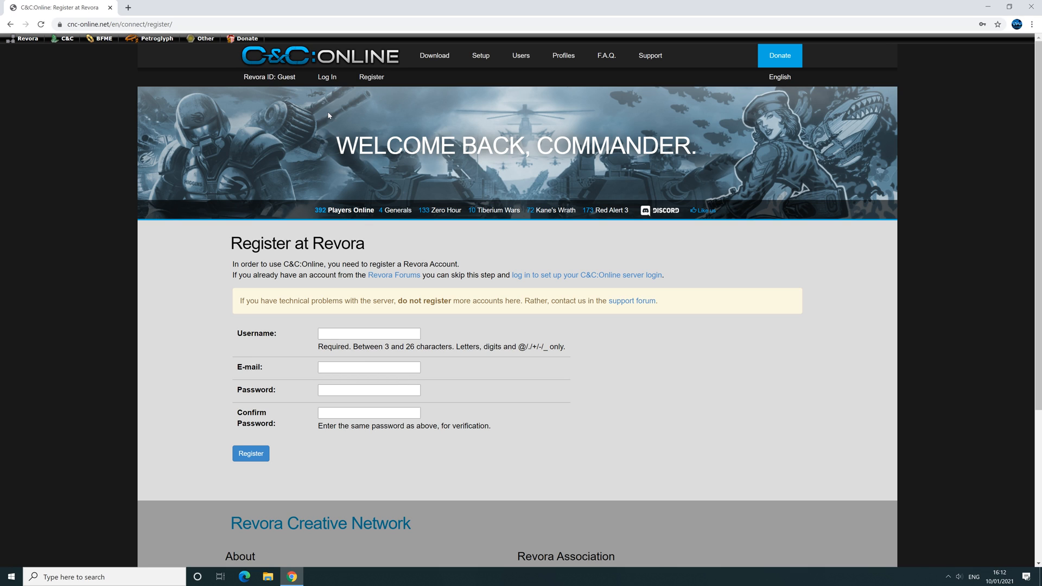
{"action": "mouse_move", "coordinate": [327, 77]}
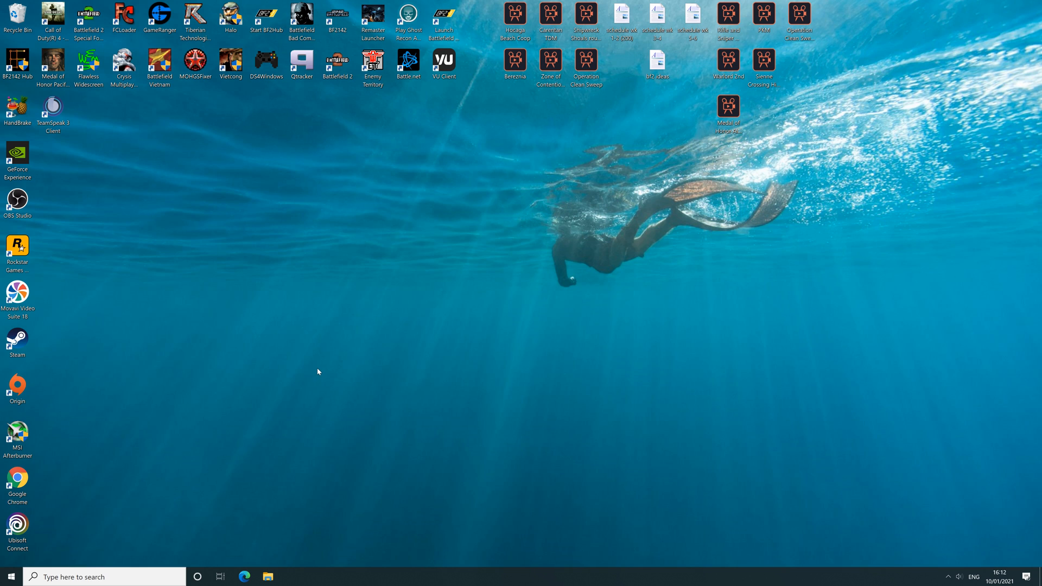
{"action": "mouse_move", "coordinate": [282, 369]}
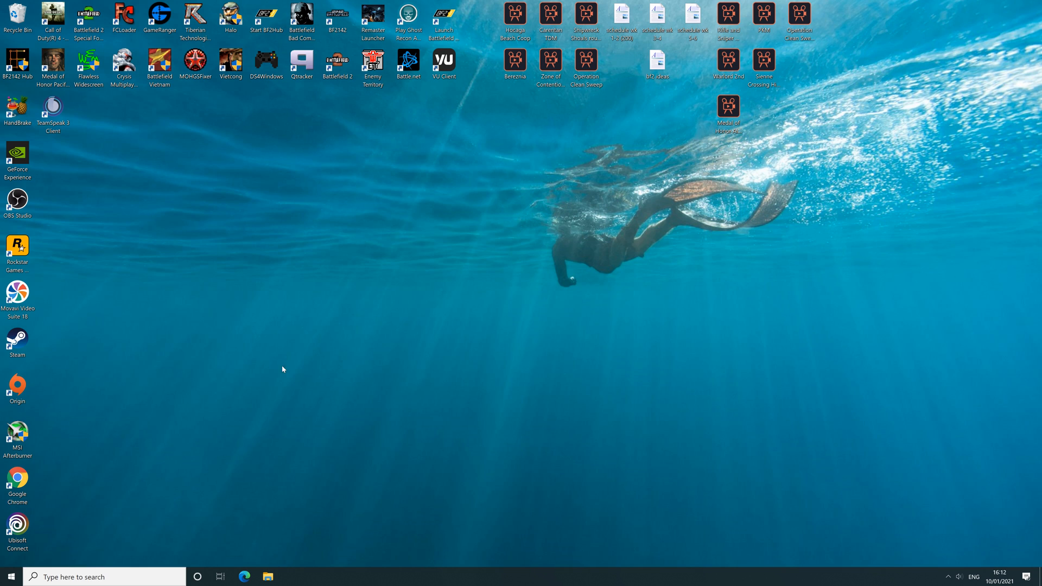
{"action": "mouse_move", "coordinate": [8, 381]}
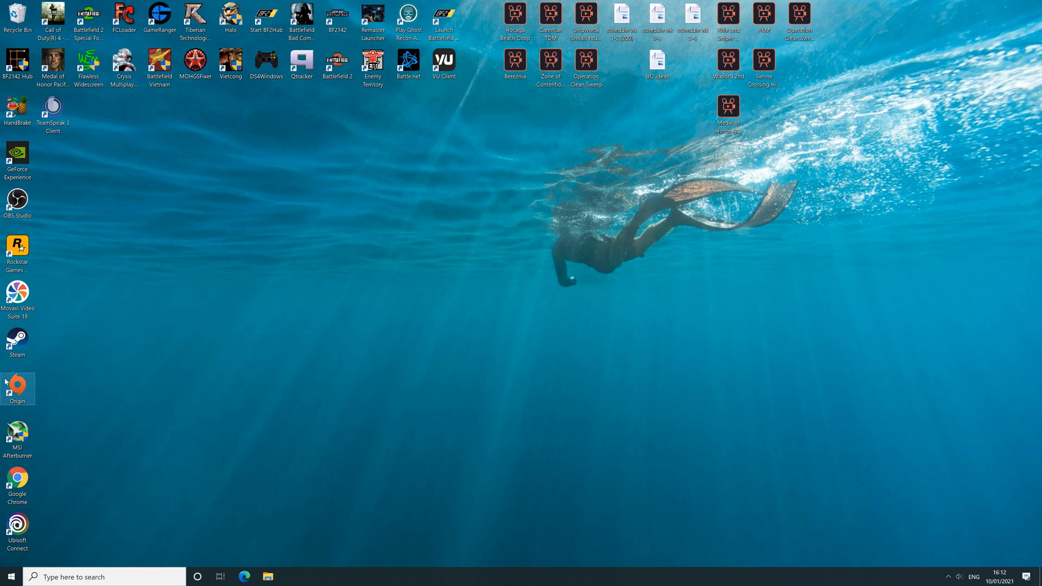
Launch Origin from its desktop icon
{"action": "double_click", "coordinate": [17, 385]}
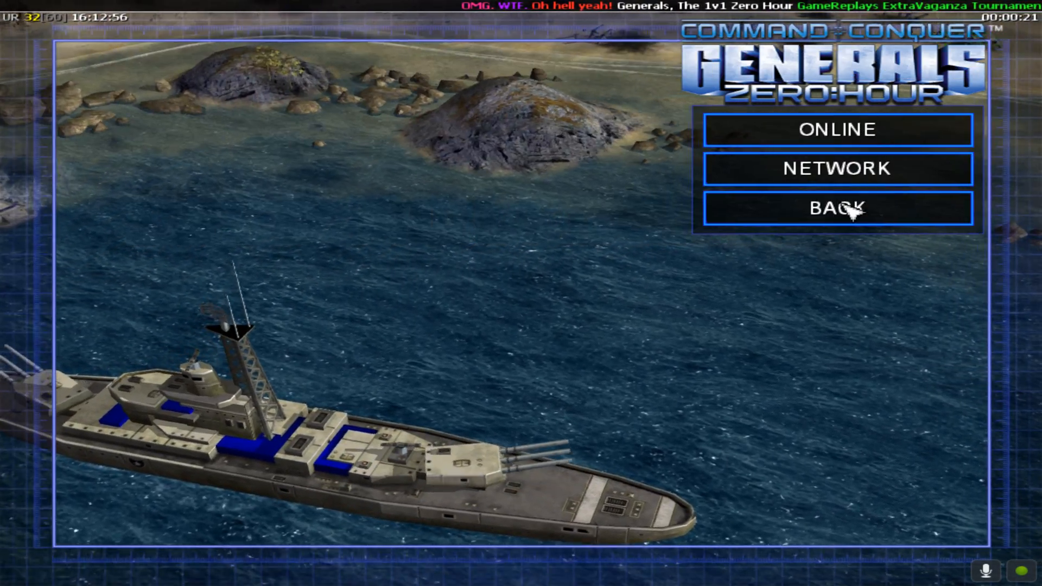
Log in to Zero Hour online and join the 2 vs 2 channel via Custom Match
{"action": "left_click", "coordinate": [836, 129]}
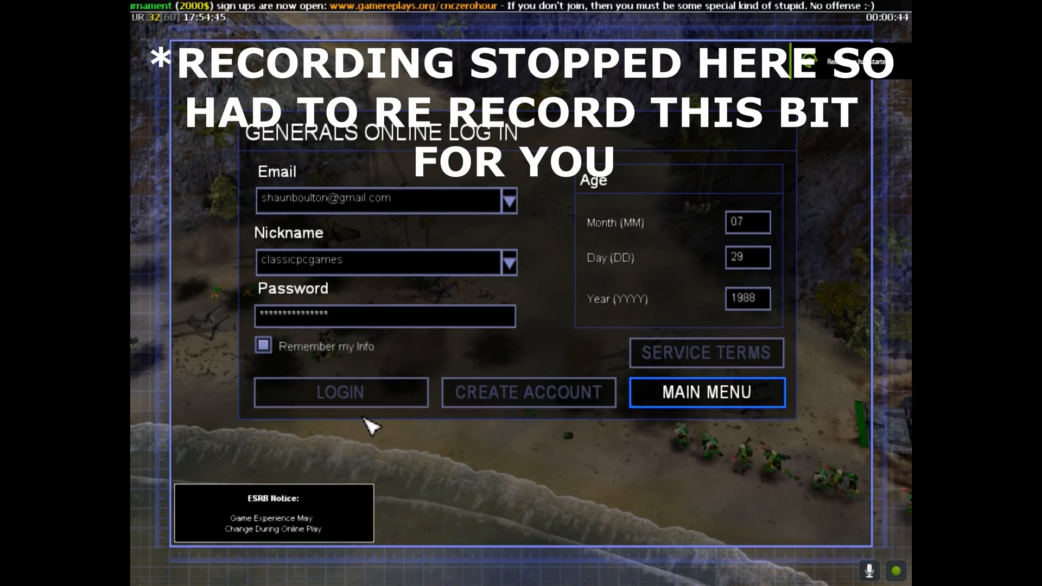
{"action": "left_click", "coordinate": [705, 391]}
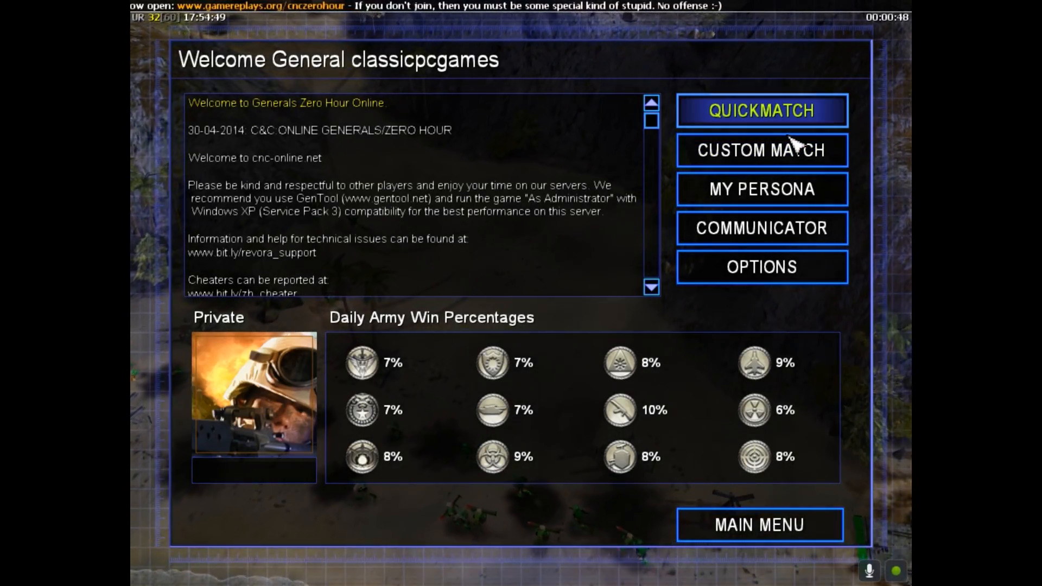
{"action": "left_click", "coordinate": [760, 149]}
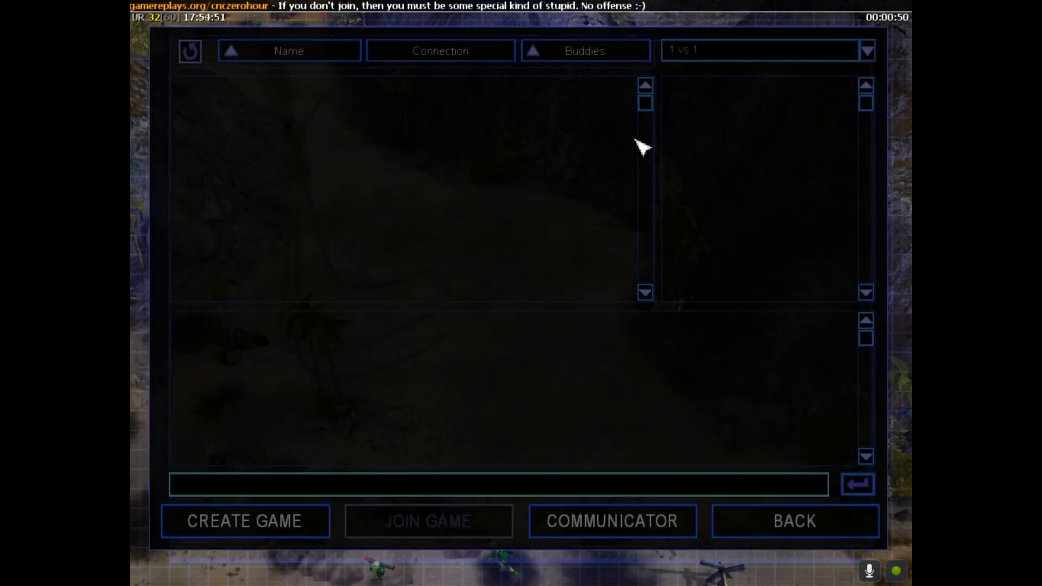
{"action": "left_click", "coordinate": [864, 50]}
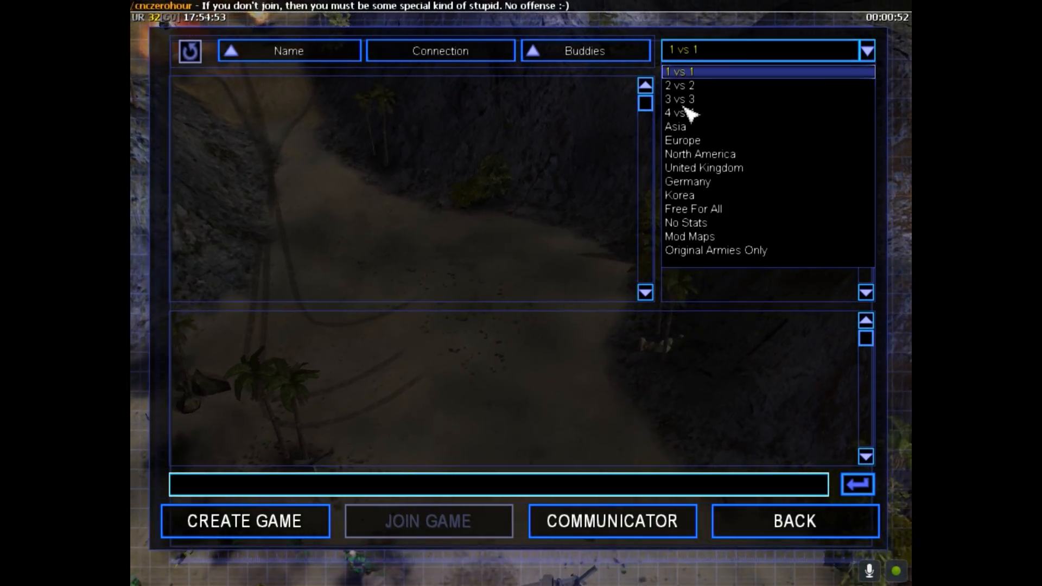
{"action": "left_click", "coordinate": [678, 85]}
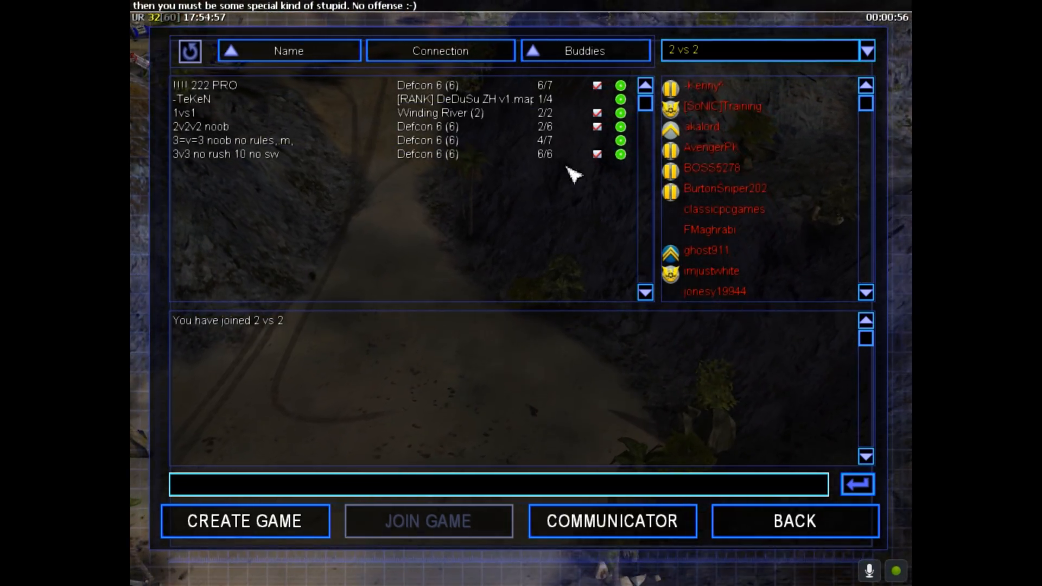
{"action": "mouse_move", "coordinate": [611, 335]}
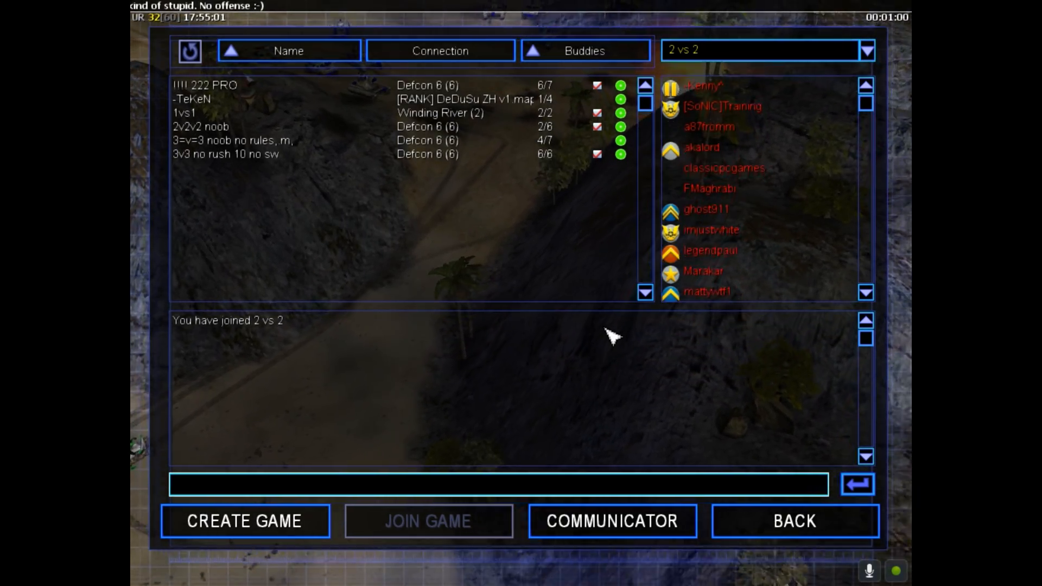
{"action": "left_click", "coordinate": [793, 521]}
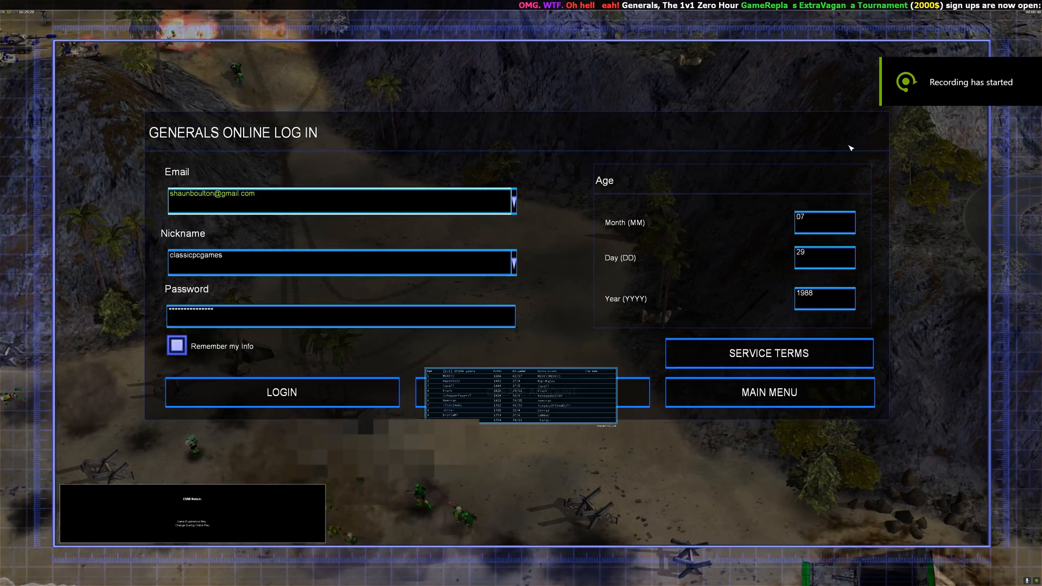
Fix the online IP in Options and retry Login until the classicpcgames welcome appears
{"action": "left_click", "coordinate": [769, 391]}
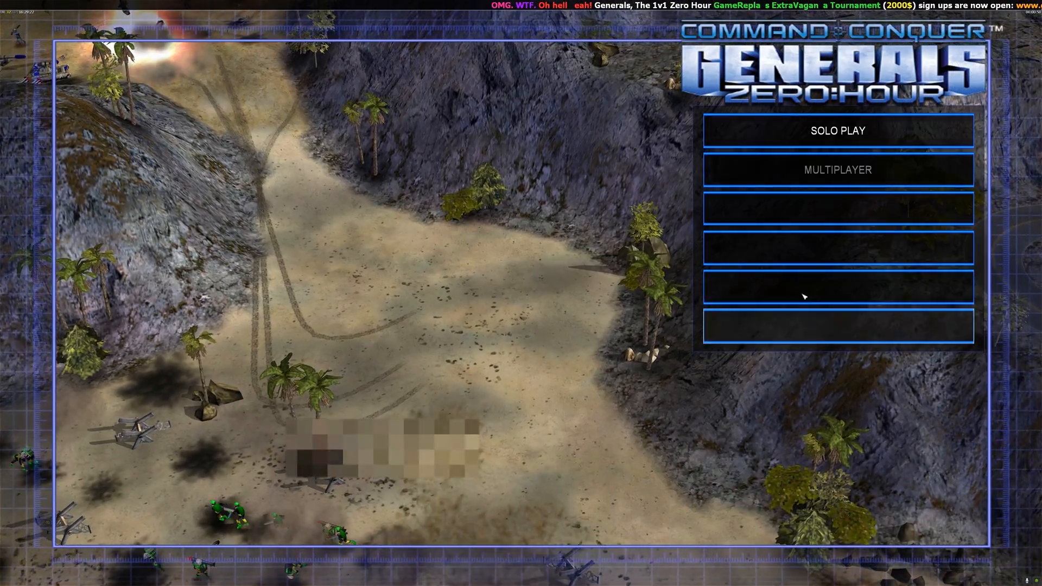
{"action": "left_click", "coordinate": [838, 247]}
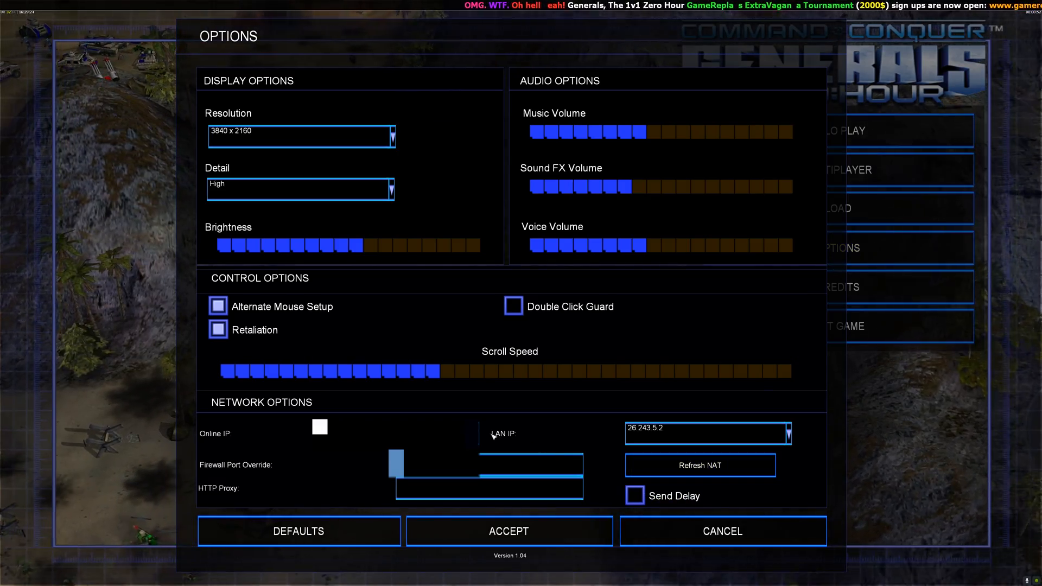
{"action": "mouse_move", "coordinate": [492, 435]}
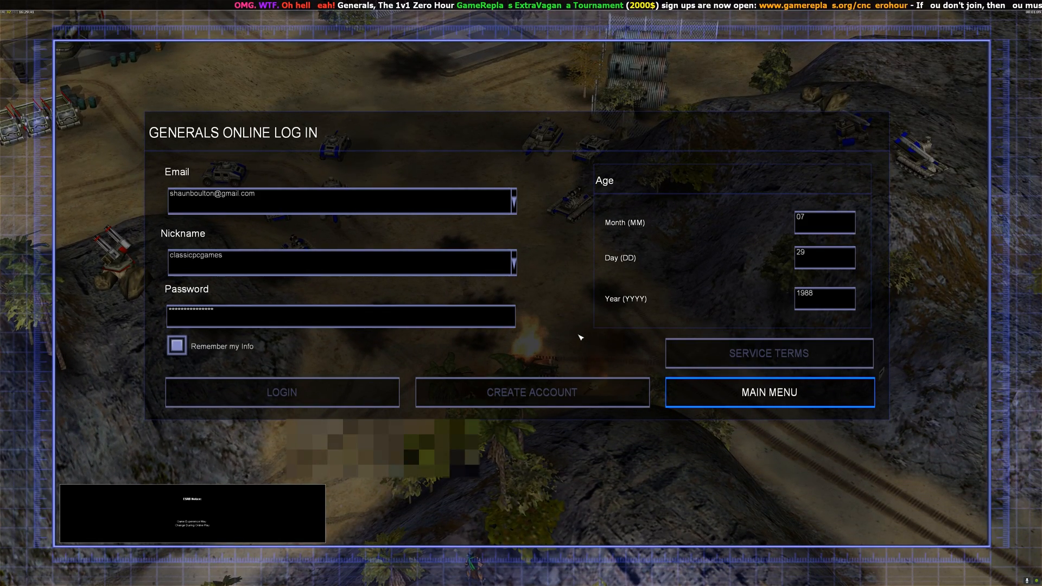
{"action": "left_click", "coordinate": [281, 392]}
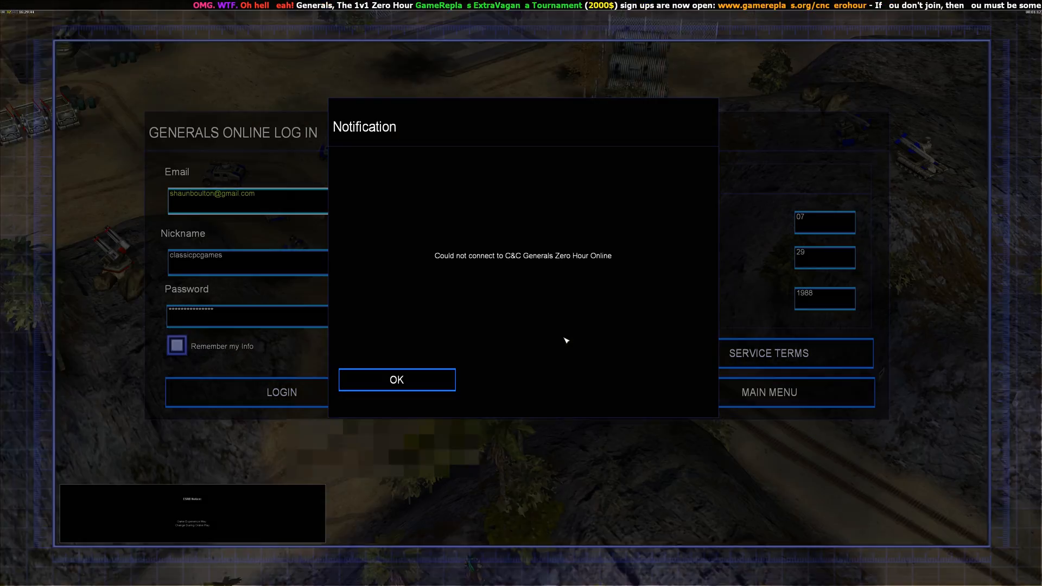
{"action": "left_click", "coordinate": [396, 379]}
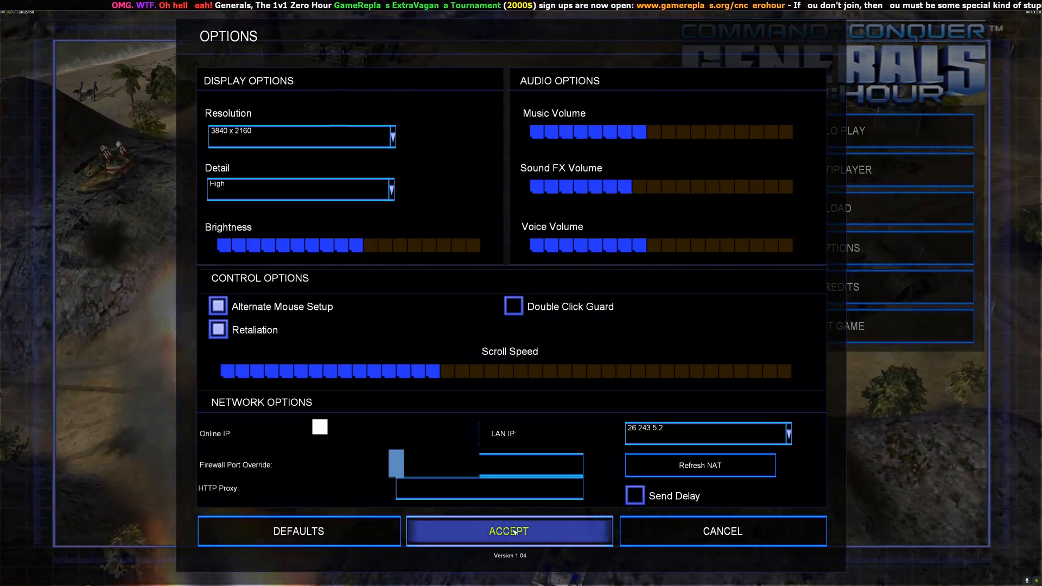
{"action": "left_click", "coordinate": [509, 530]}
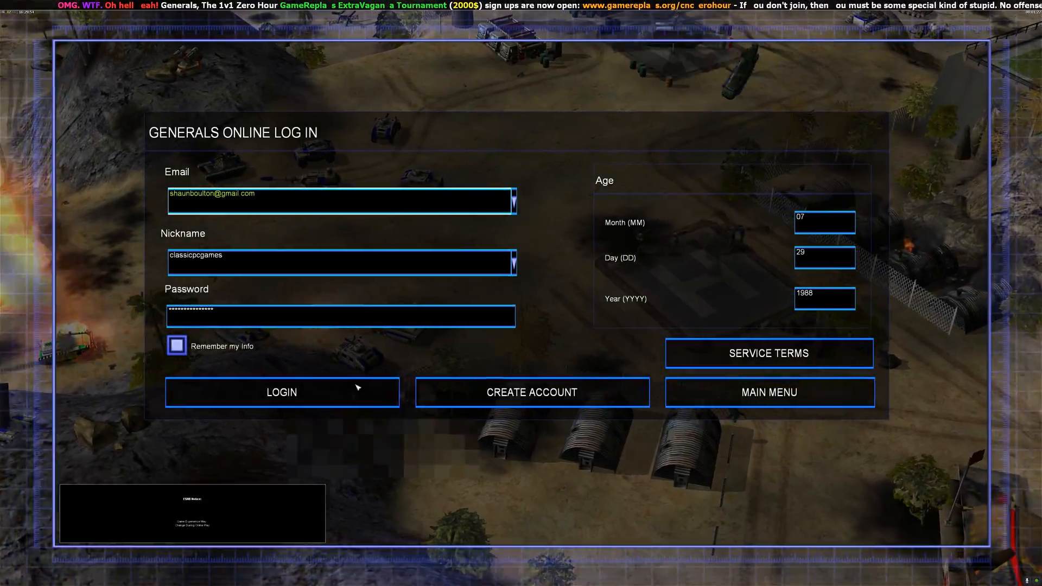
{"action": "left_click", "coordinate": [281, 392]}
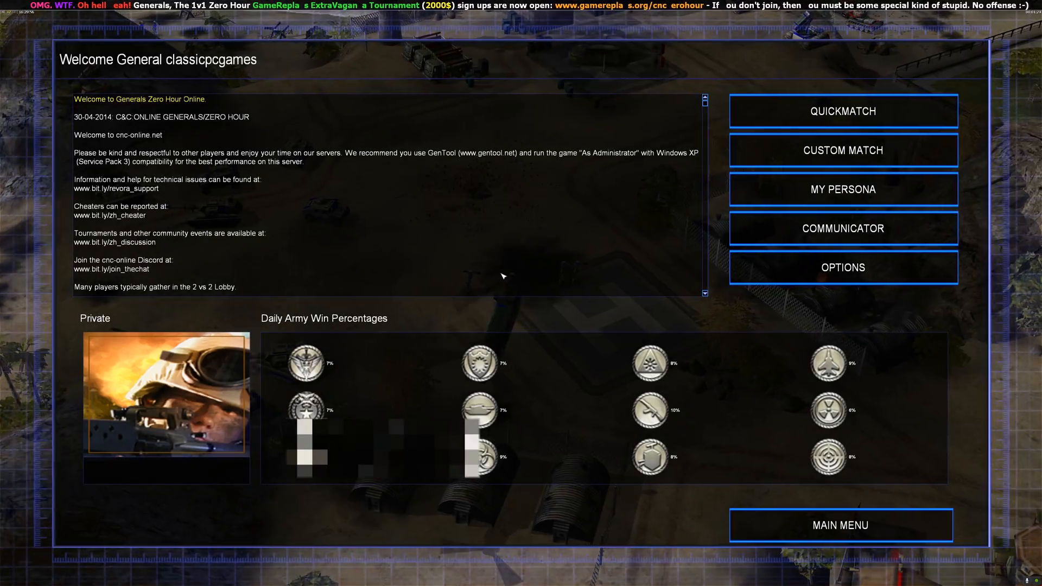
{"action": "mouse_move", "coordinate": [841, 111]}
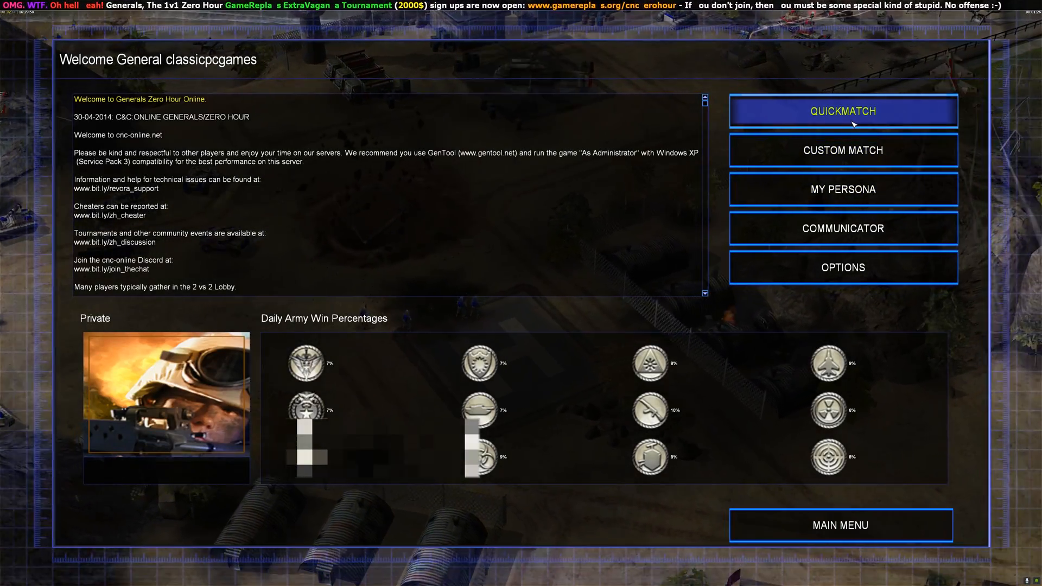